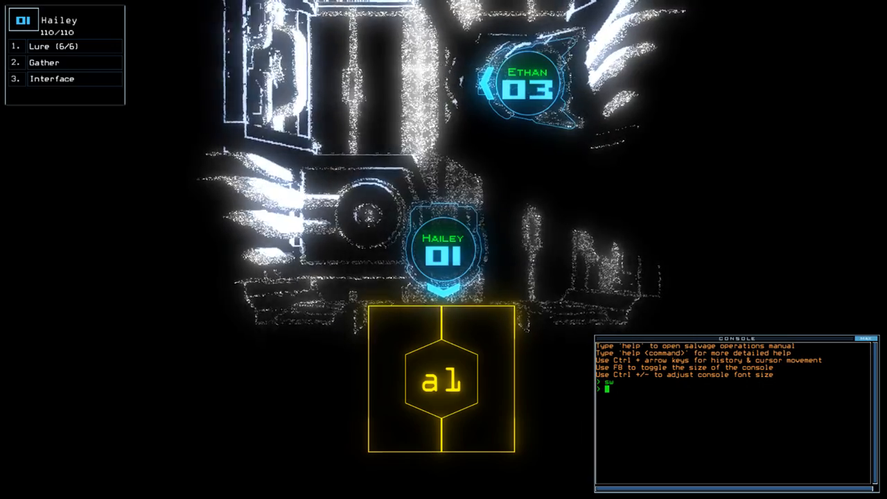
Review the derelict ship's 'status' report, then 'begin' the salvage mission
text(status)
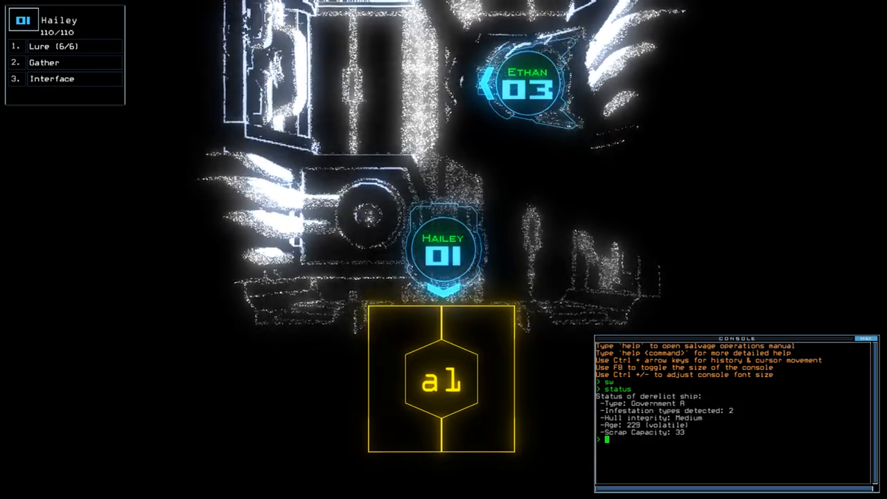
text(begin)
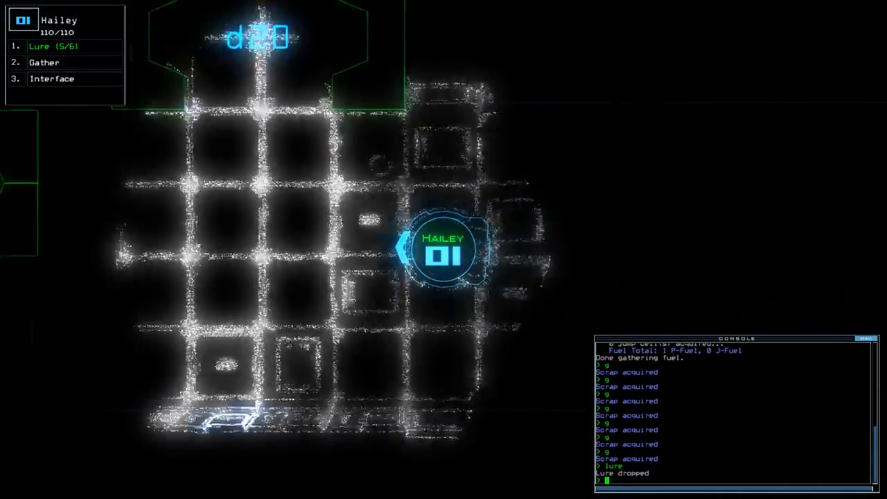
Send drone Hailey to open door d13
text(d13)
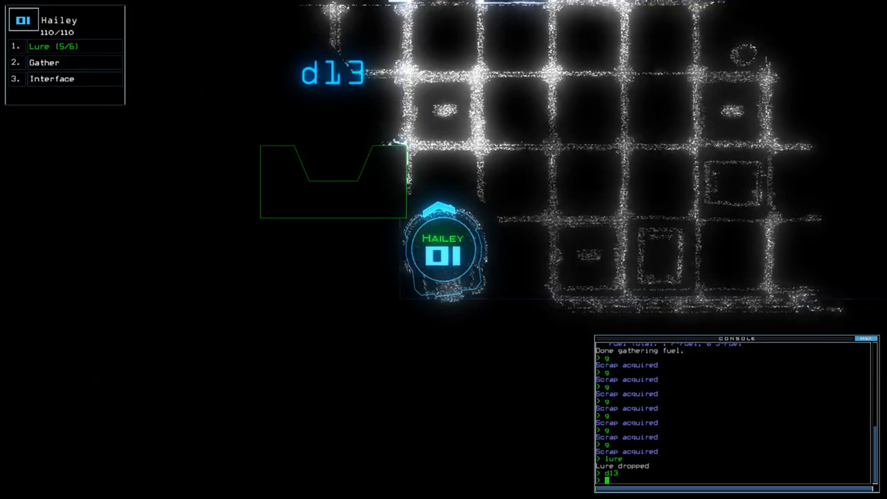
text(d20)
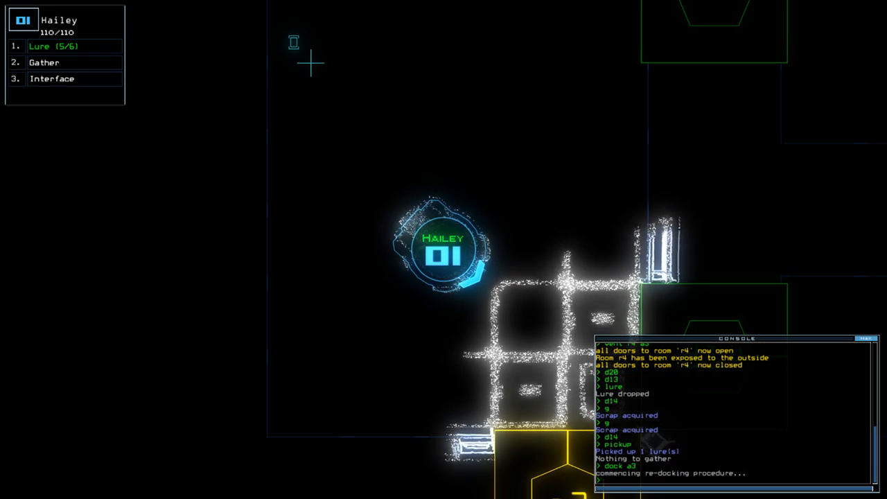
Enter the 'generator' command to activate generator 2 and power new areas
key(')
text(a1)
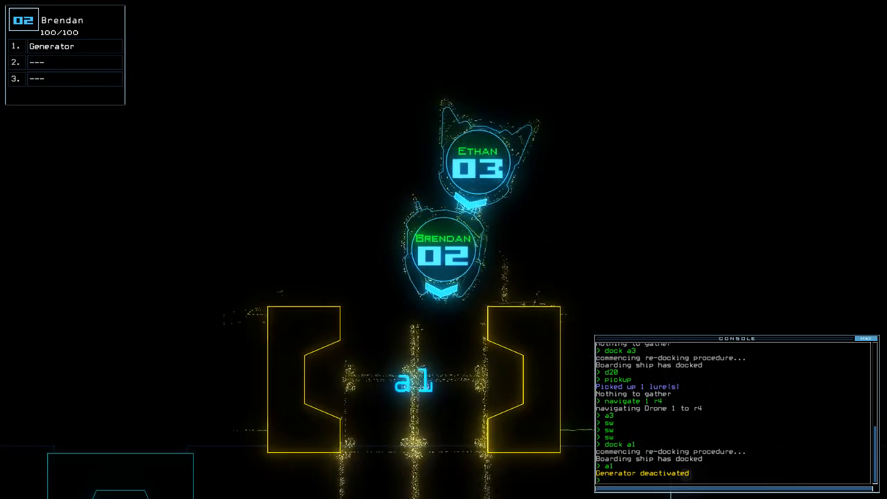
text(generator)
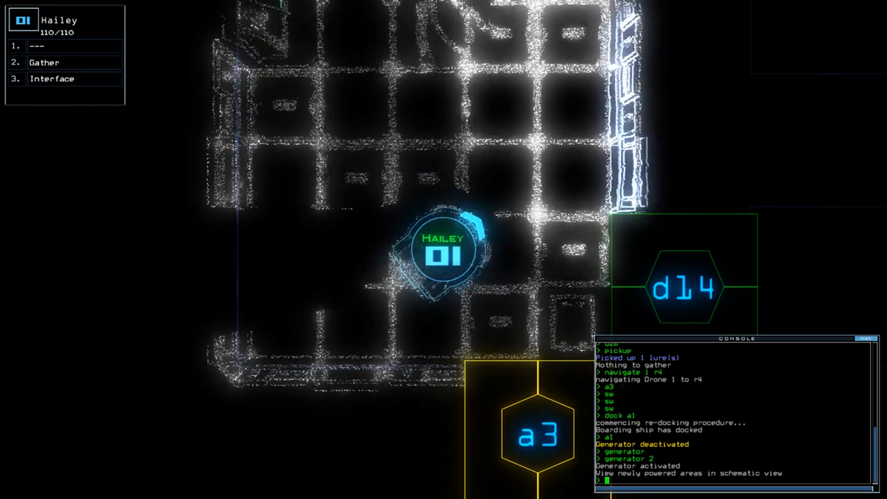
Press the apostrophe key in the console while probing the ship systems
key(')
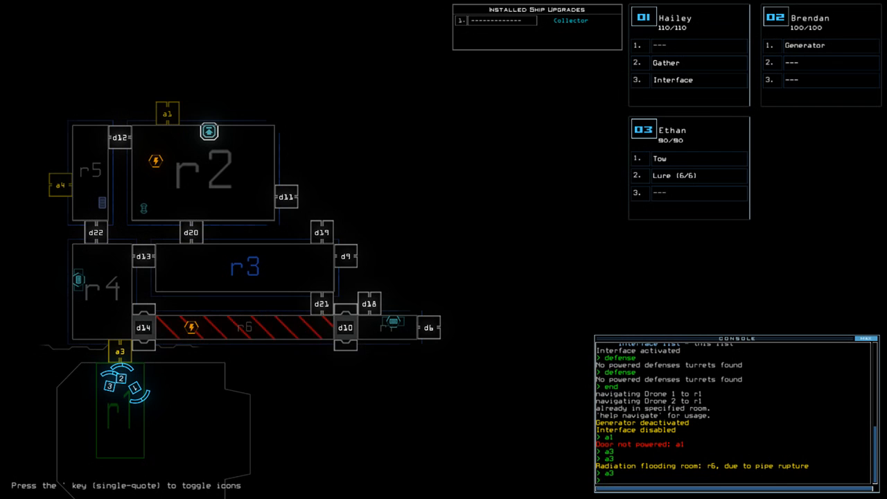
Start the 'dock' command to retreat after radiation floods room r6
text(do)
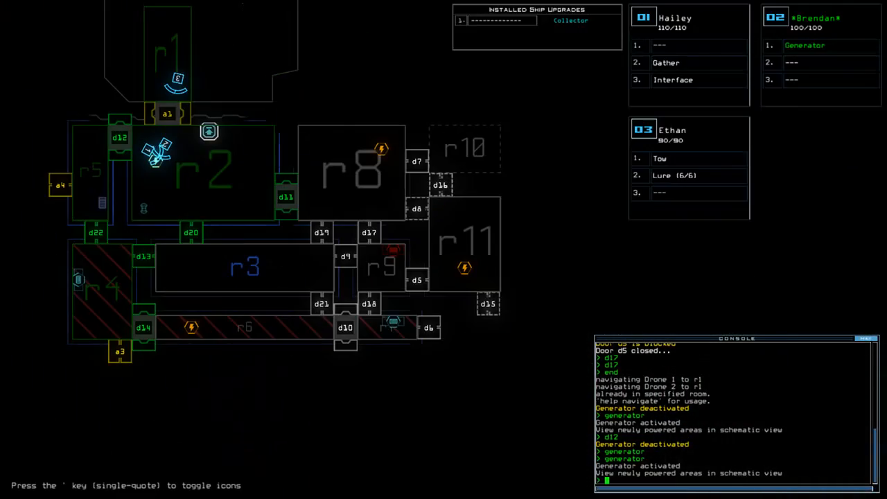
Move drones 1 and 2 with 'navigate 1 2'
text(navigate 1 2)
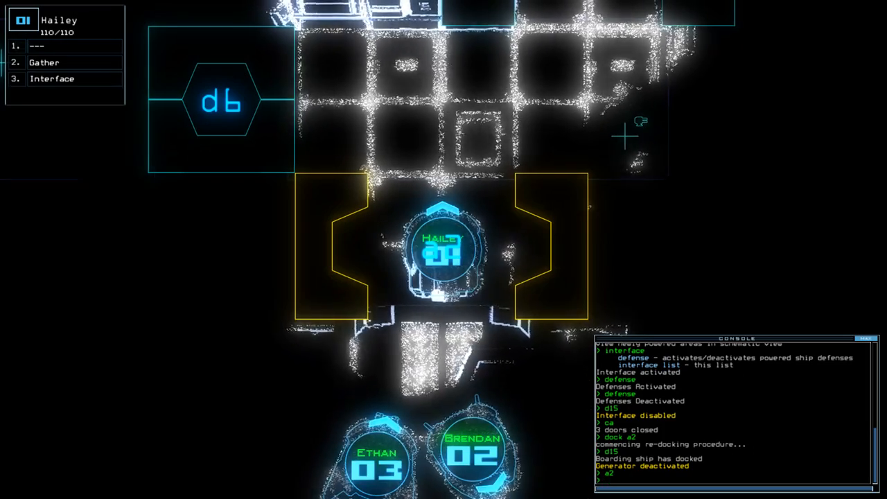
Open airlock a2 so the drones can come back aboard
key(')
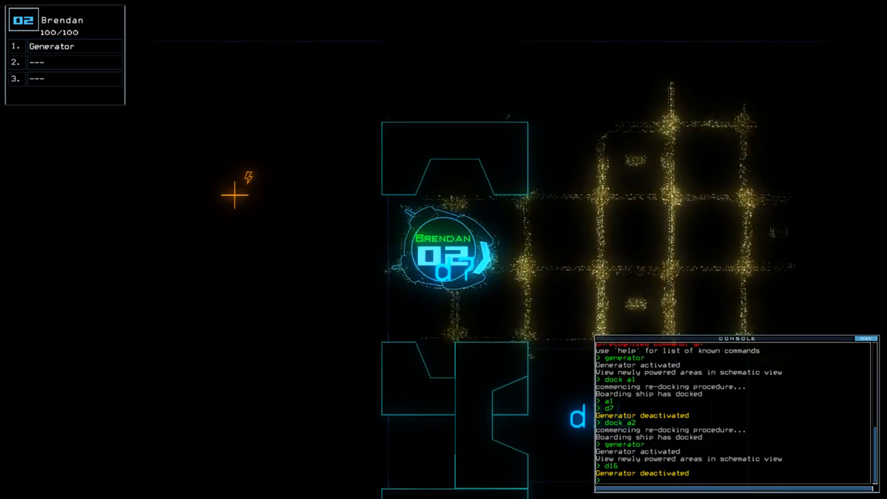
Enter the 'generator' command to power the generator back on
text(generator)
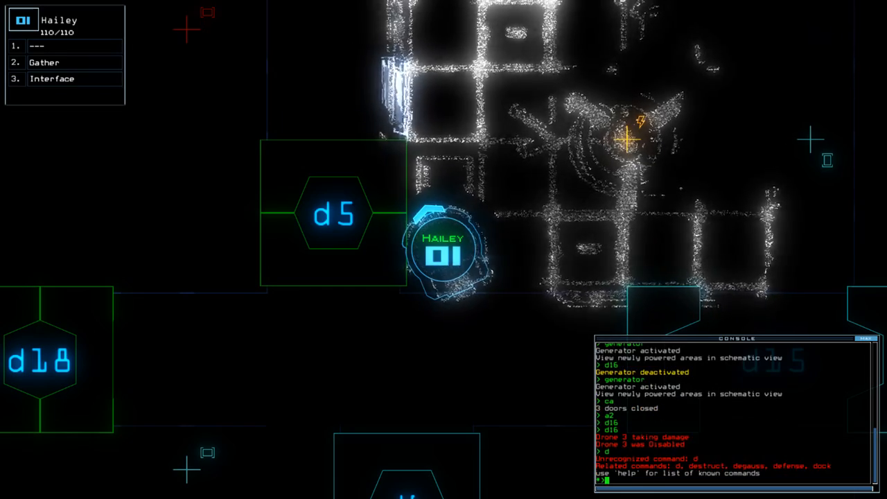
Toggle door d8
text(d8)
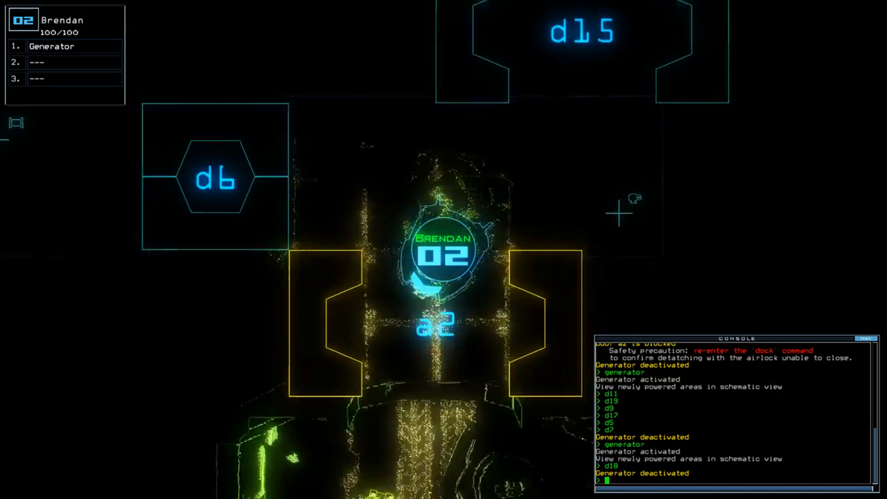
Undock with 'dock' and accept the 725-point Daily Challenge score
text(dock)
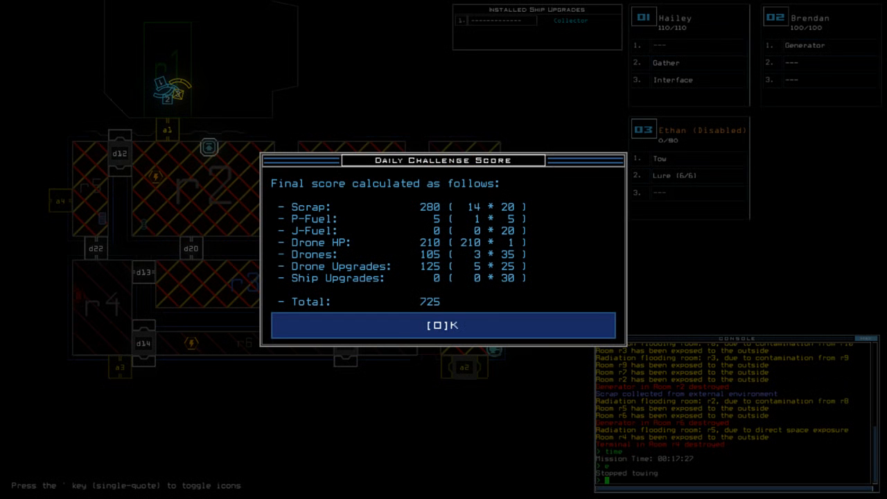
click(443, 325)
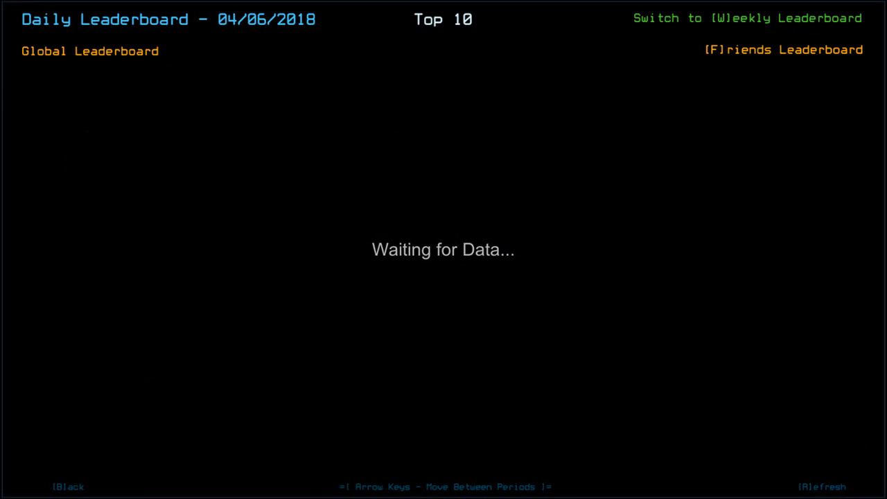